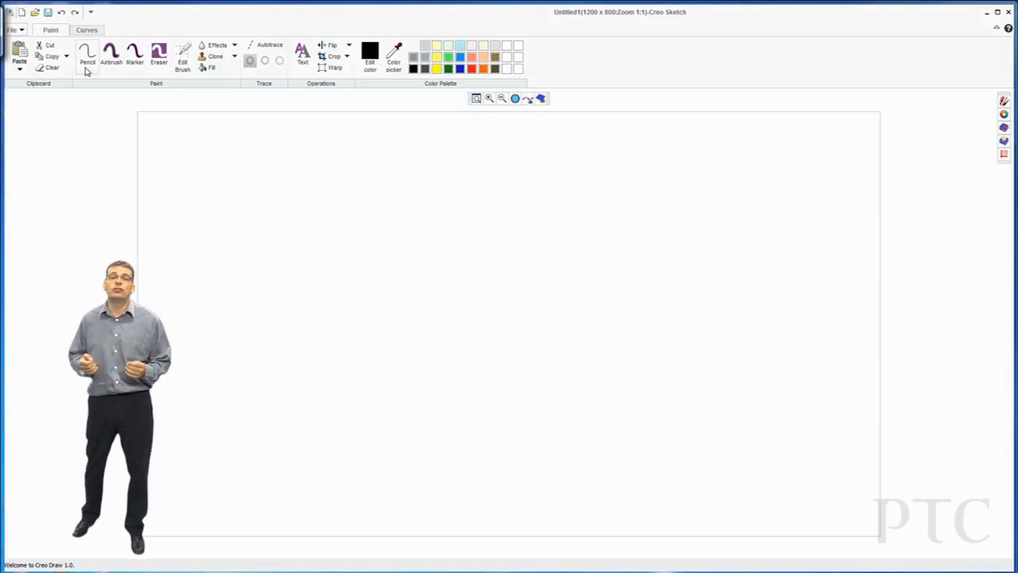
# Step: Freehand-sketch the mirror stem lines, outer housing oval and inner glass oval with the Pencil
pyautogui.click(88, 55)
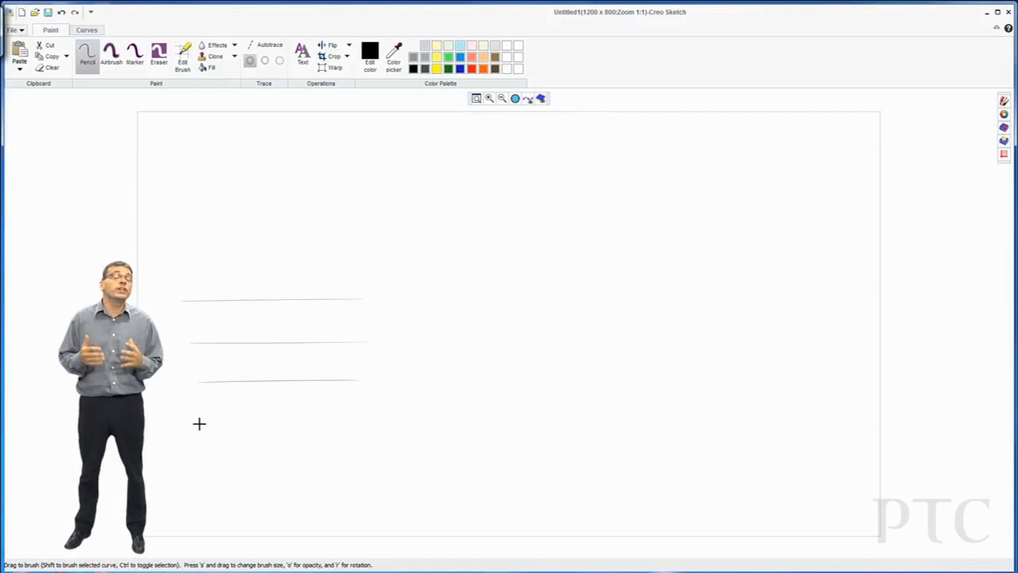
pyautogui.moveTo(382, 291); pyautogui.dragTo(676, 211)
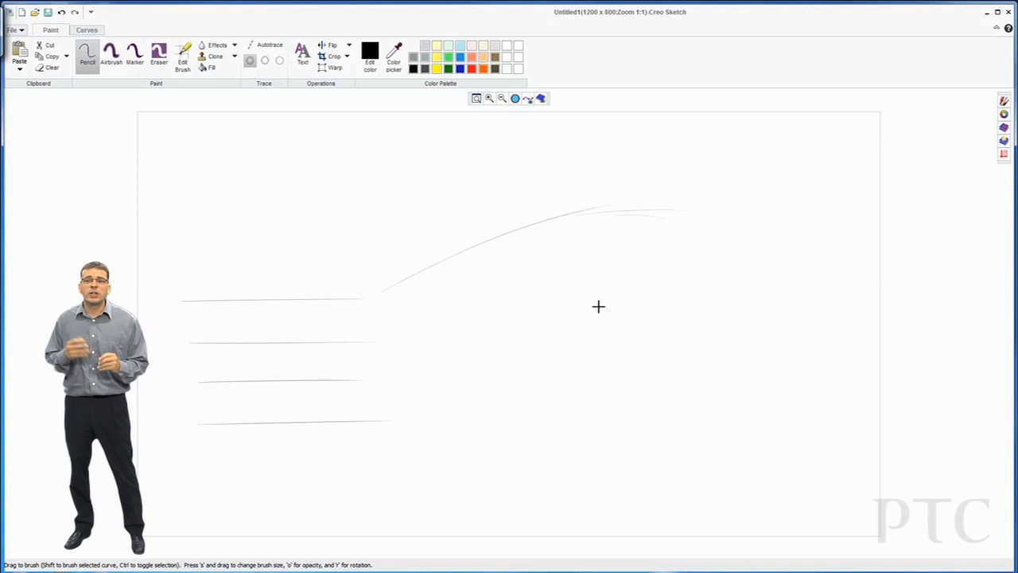
pyautogui.moveTo(598, 306); pyautogui.dragTo(663, 218)
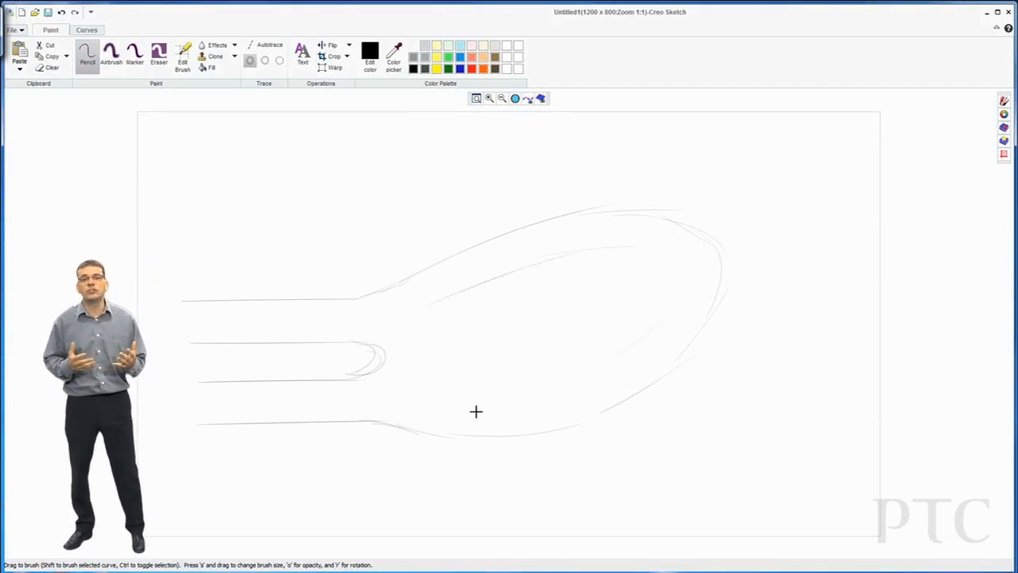
pyautogui.moveTo(478, 412); pyautogui.dragTo(544, 390)
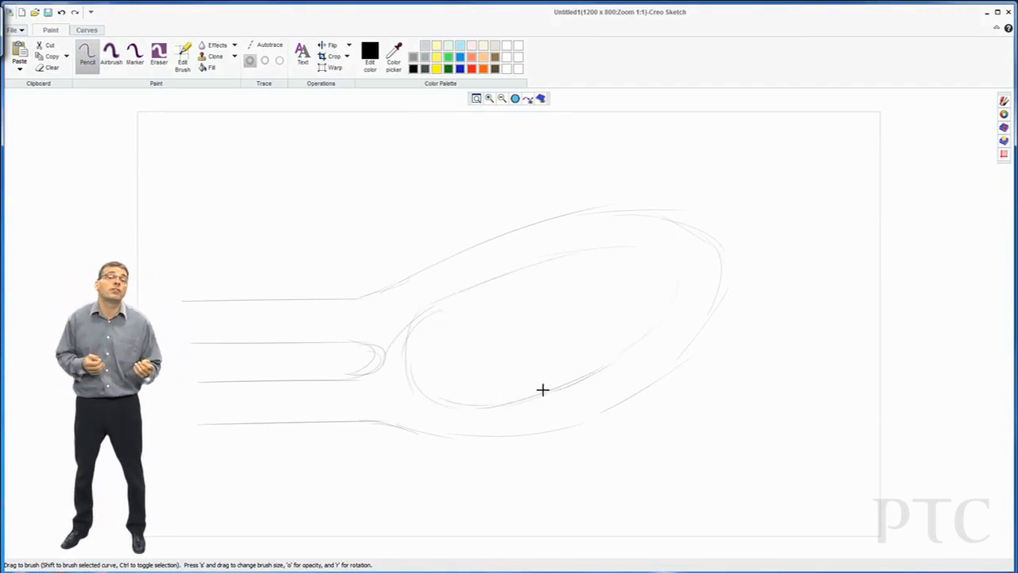
pyautogui.moveTo(544, 389); pyautogui.dragTo(516, 270)
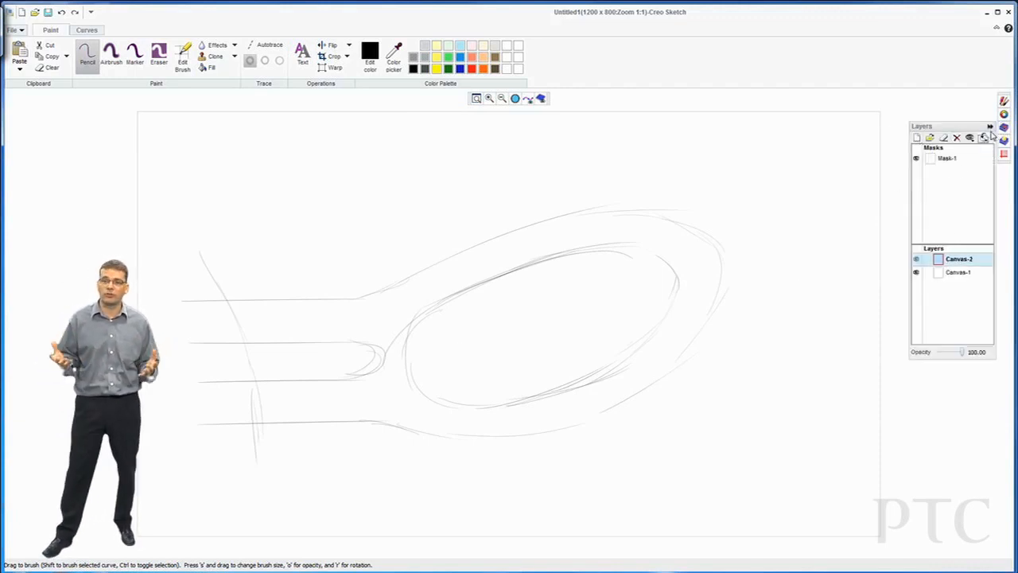
# Step: Trace the lower housing outline with splines, reshaping tangents to fit the sketch
pyautogui.click(87, 30)
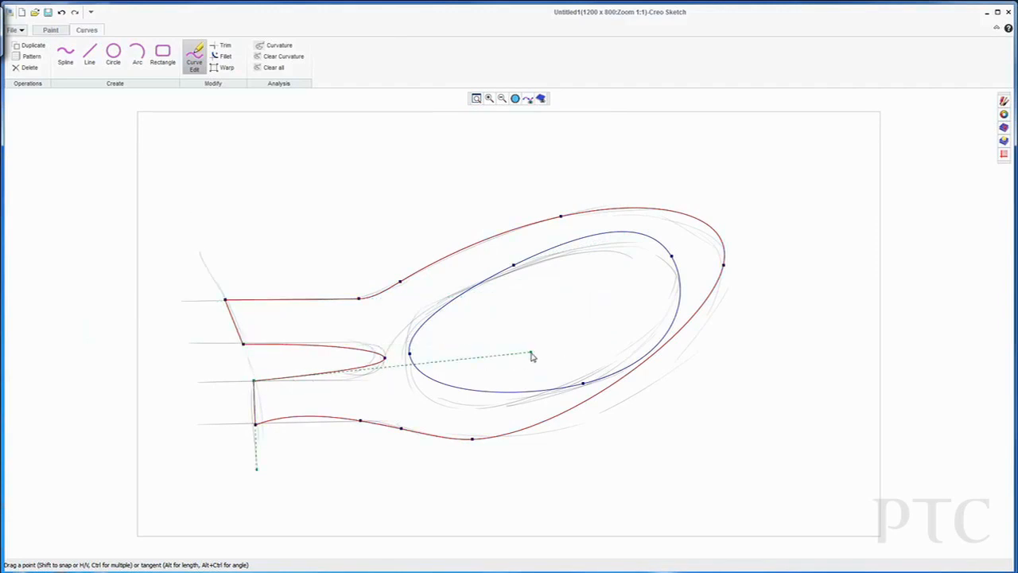
pyautogui.moveTo(533, 356); pyautogui.dragTo(412, 403)
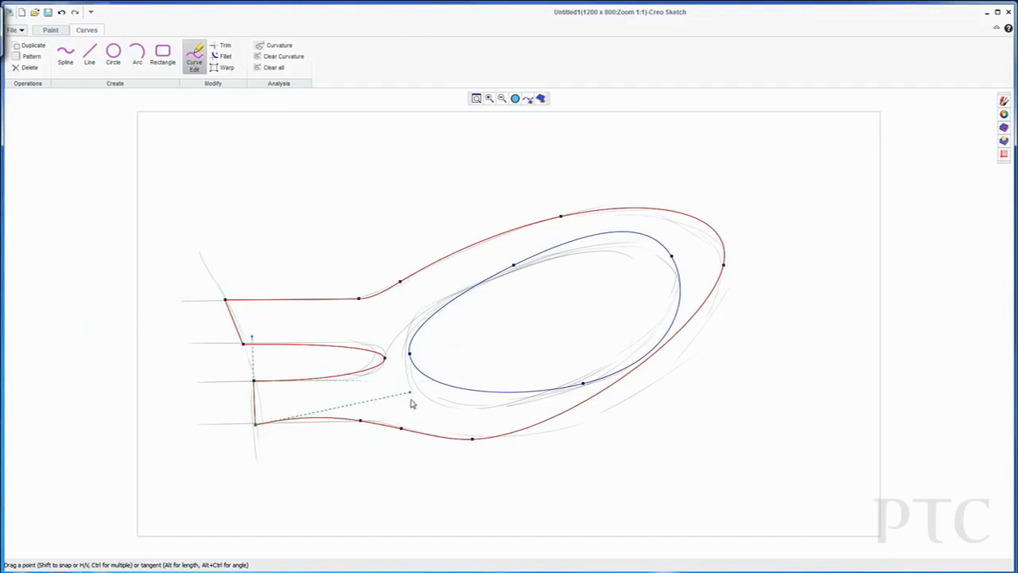
pyautogui.moveTo(410, 394); pyautogui.dragTo(644, 465)
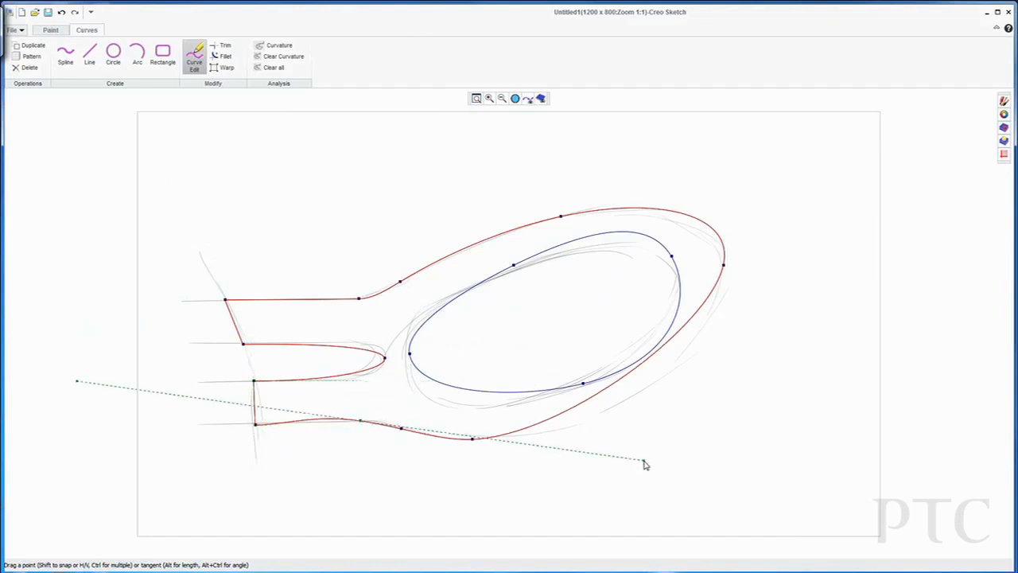
pyautogui.moveTo(645, 465); pyautogui.dragTo(253, 429)
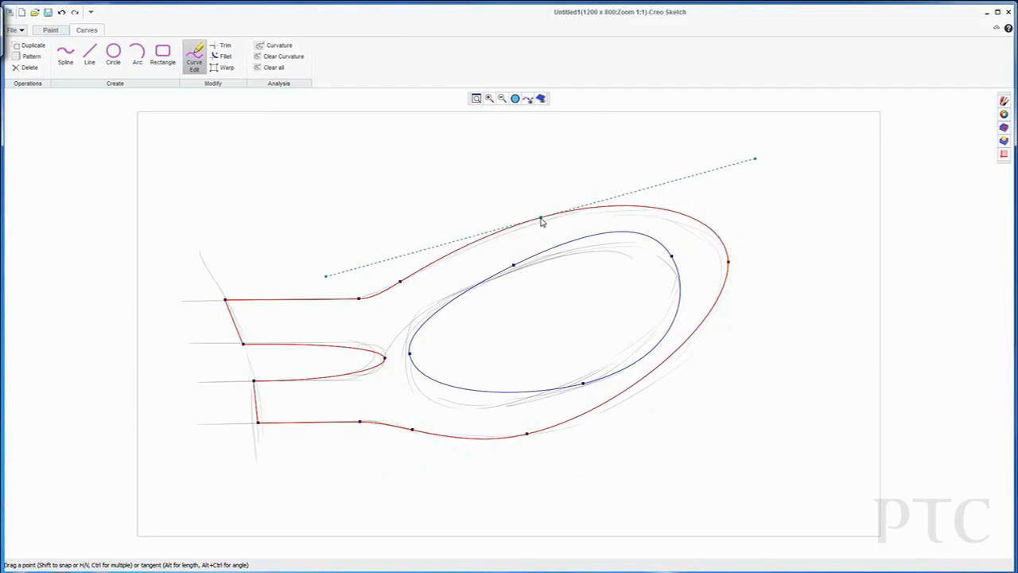
# Step: Align the top housing curve and glass oval with the sketch, then add the mount spline
pyautogui.moveTo(541, 221); pyautogui.dragTo(491, 268)
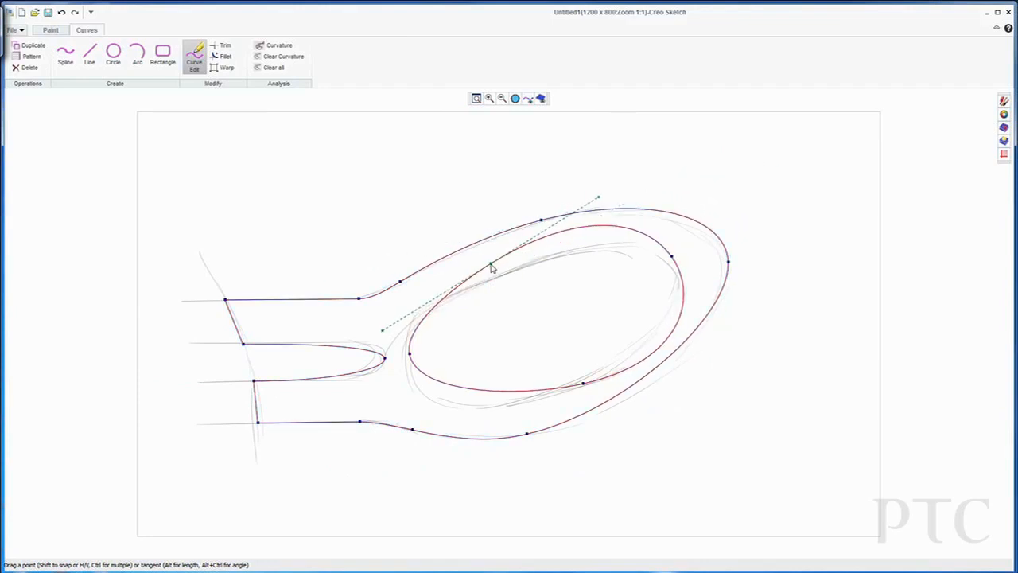
pyautogui.moveTo(491, 266); pyautogui.dragTo(581, 388)
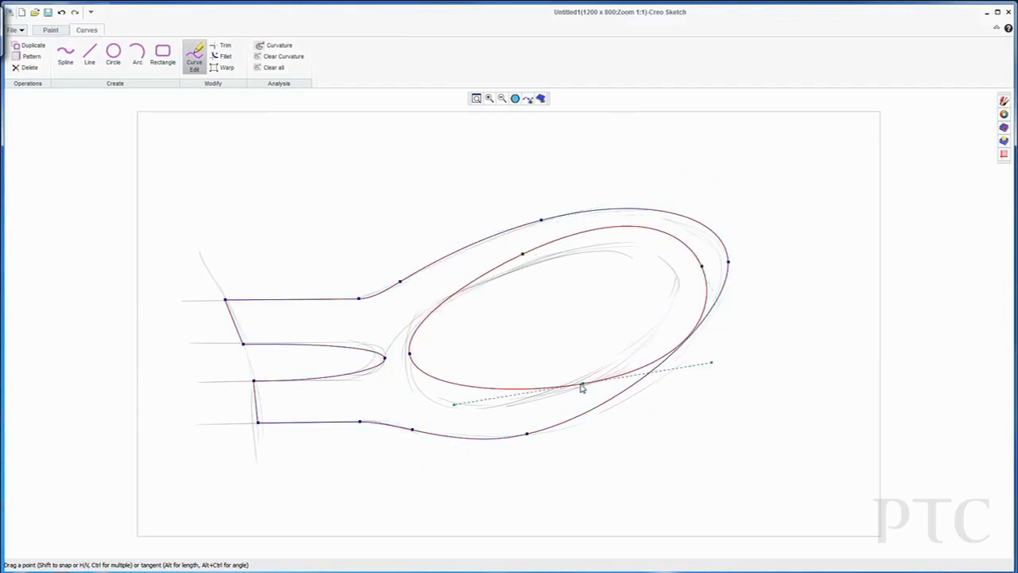
pyautogui.moveTo(581, 388); pyautogui.dragTo(696, 287)
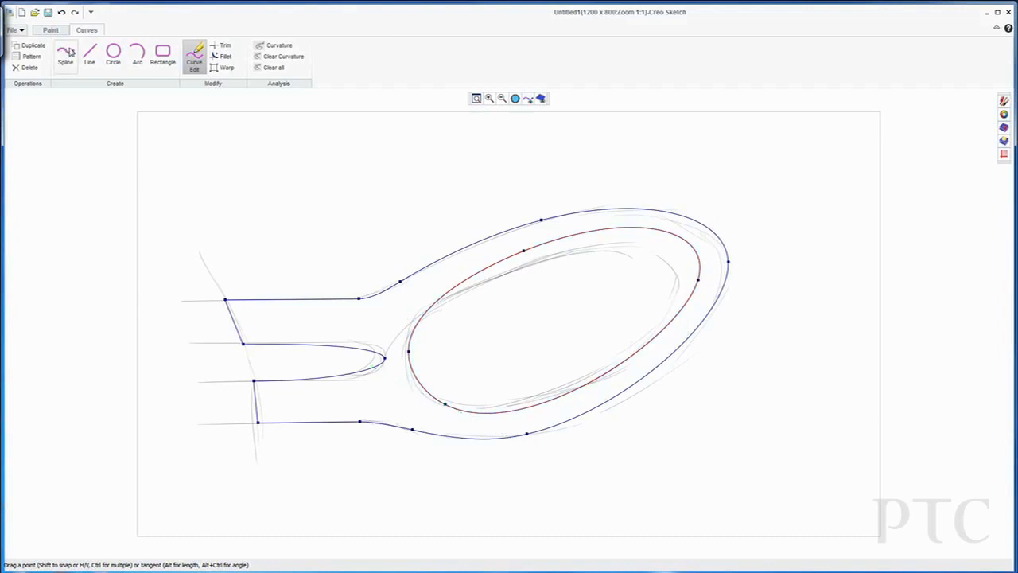
pyautogui.click(66, 56)
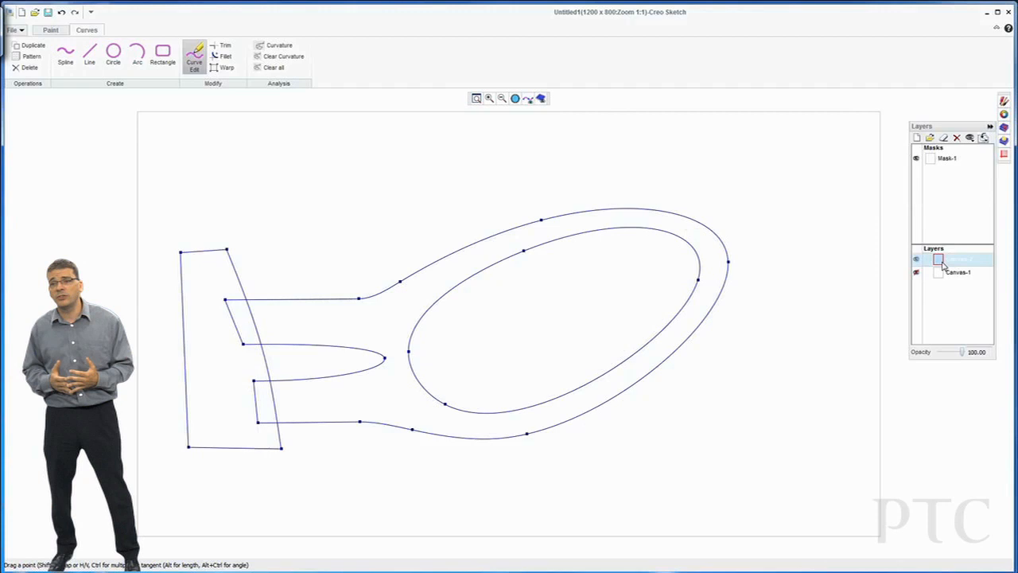
pyautogui.click(50, 29)
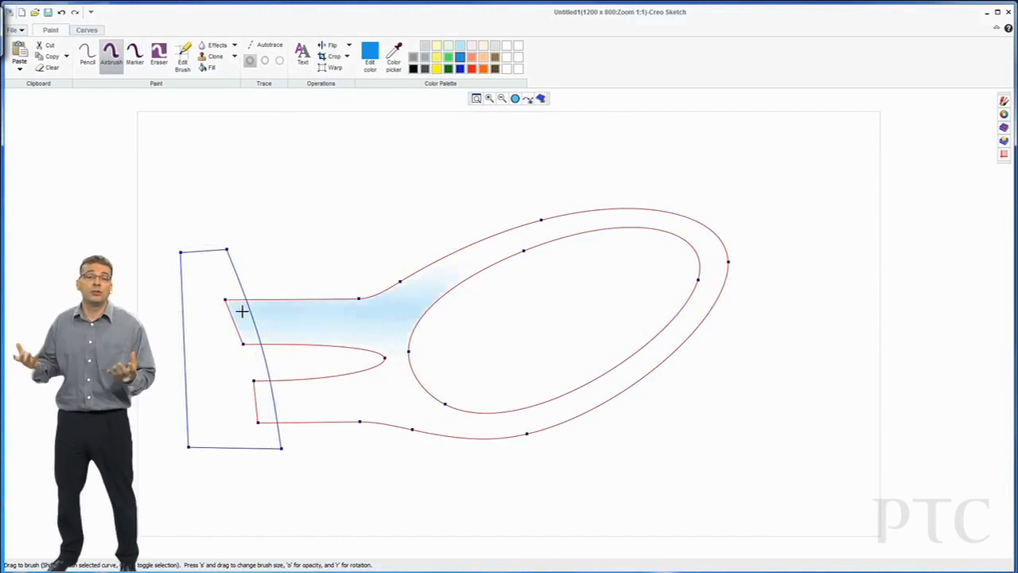
# Step: Airbrush blue through the mirror stem and along the housing rim
pyautogui.moveTo(243, 310); pyautogui.dragTo(700, 297)
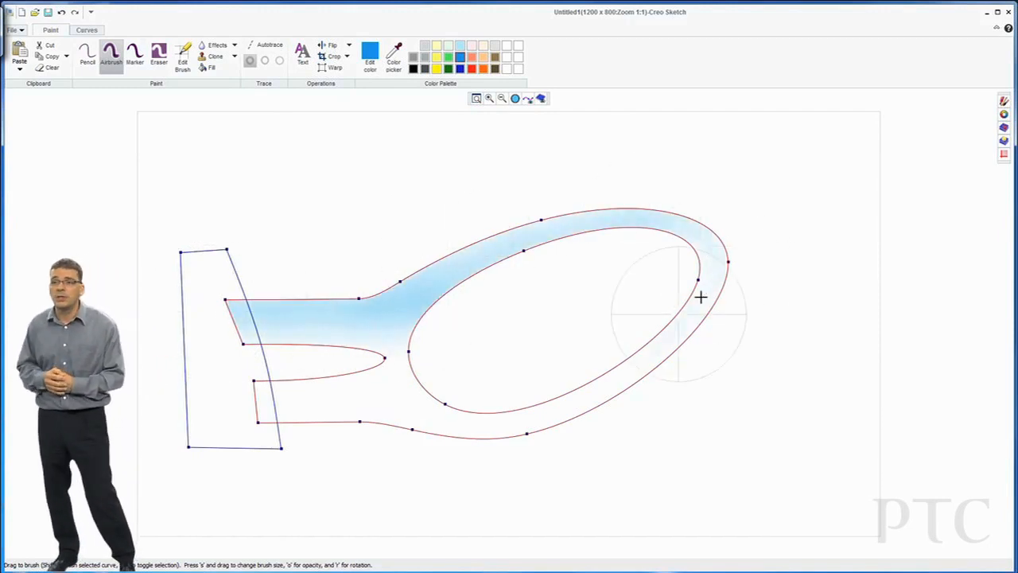
pyautogui.moveTo(700, 298); pyautogui.dragTo(573, 413)
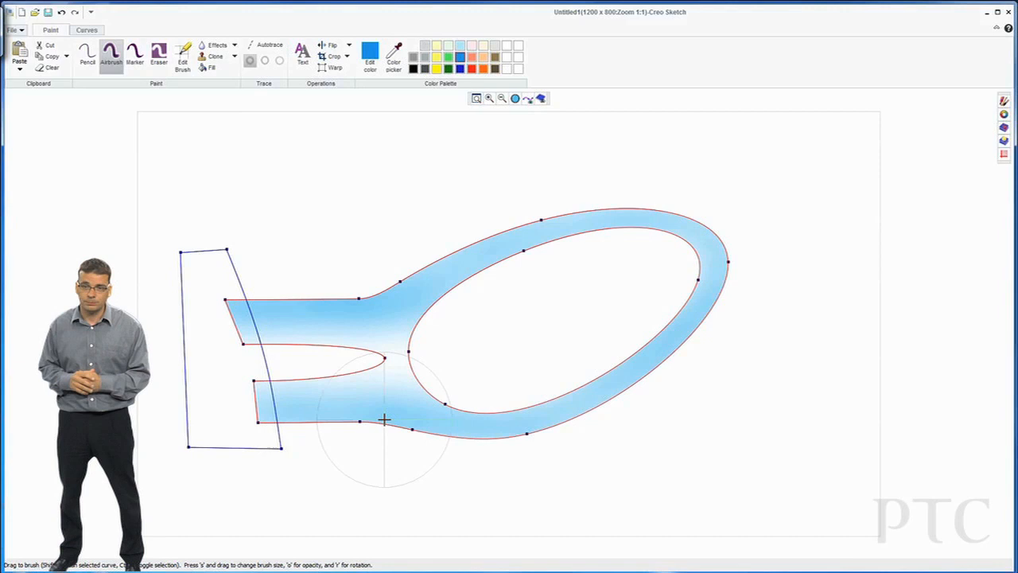
pyautogui.click(158, 54)
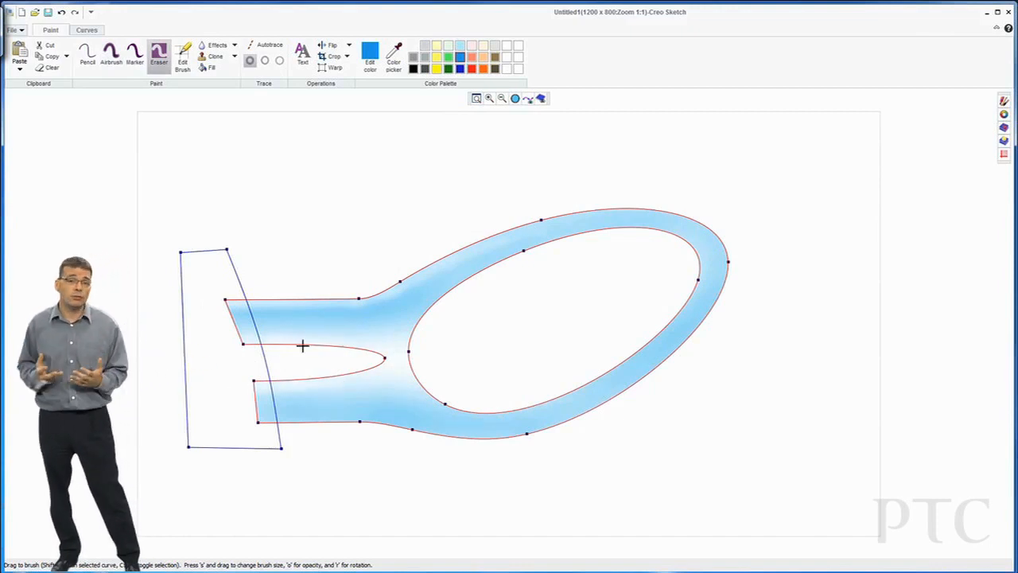
pyautogui.moveTo(373, 220)
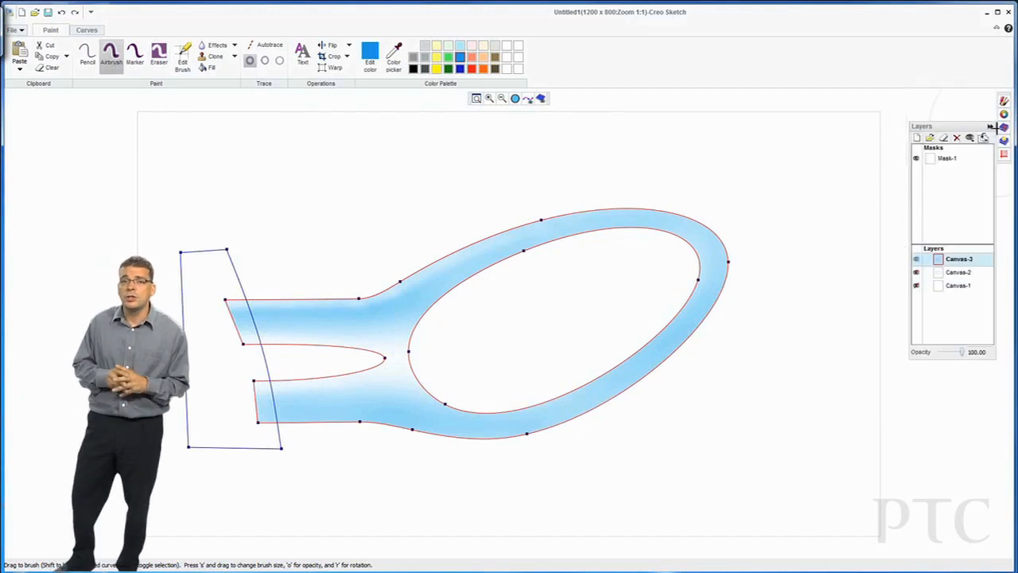
# Step: Fill the glass oval with a white-to-black gradient and confirm it
pyautogui.click(121, 29)
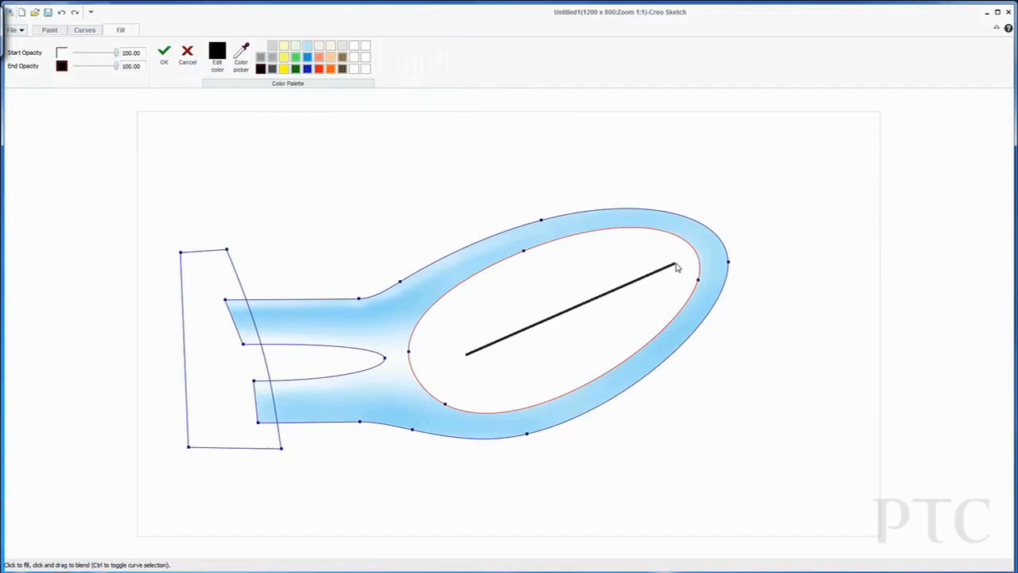
pyautogui.click(164, 52)
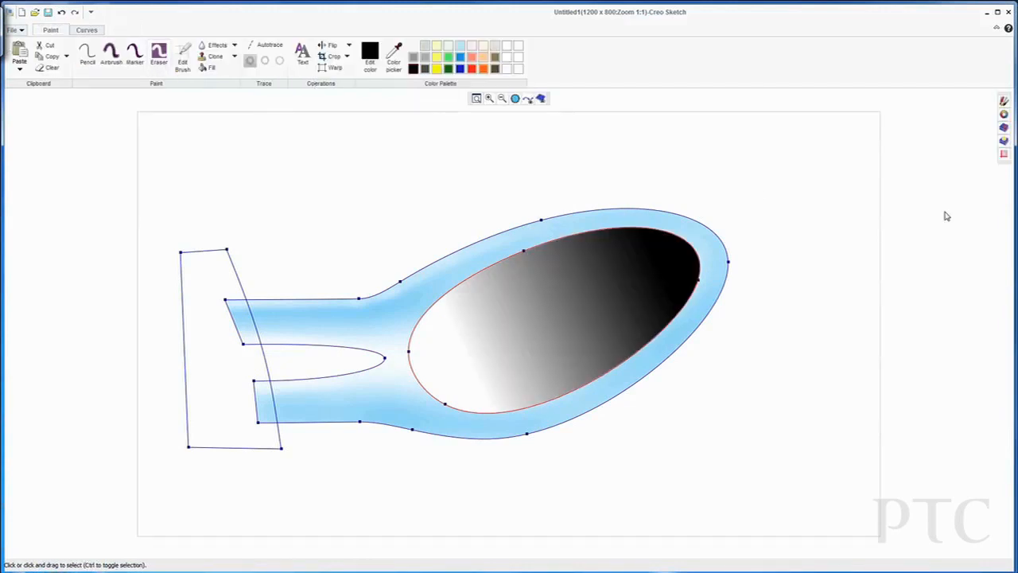
# Step: Select the base curve and airbrush soft blue shading inside the mounting plate
pyautogui.click(1004, 127)
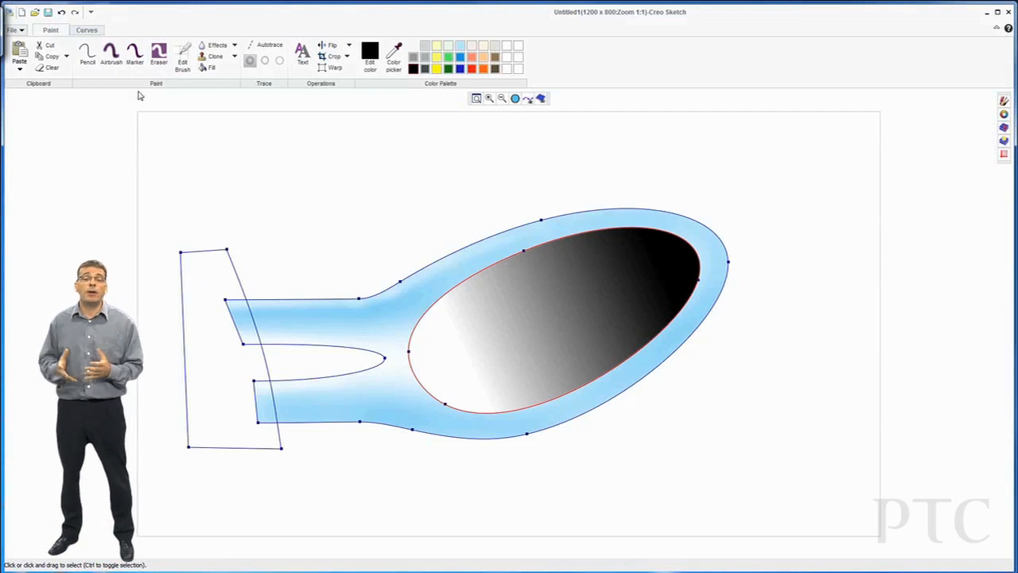
pyautogui.click(110, 55)
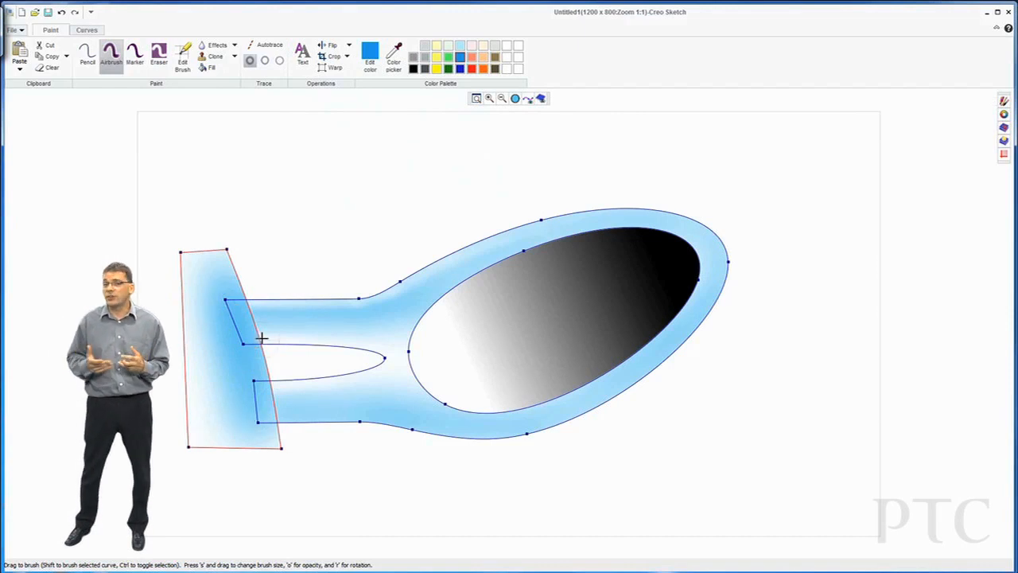
pyautogui.click(87, 56)
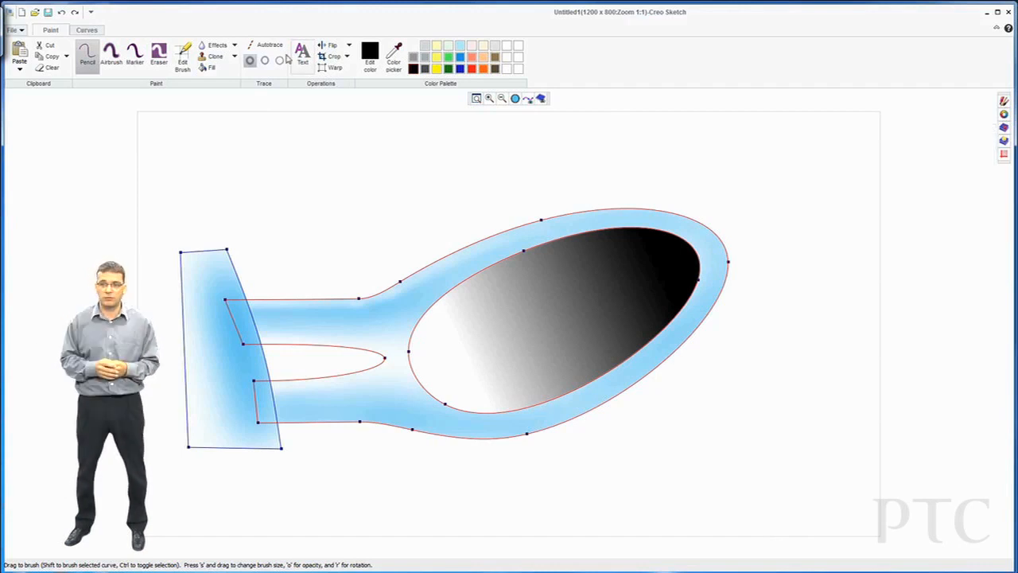
# Step: Stroke the curves in black pencil and fade the base's left edge with a soft eraser
pyautogui.click(158, 53)
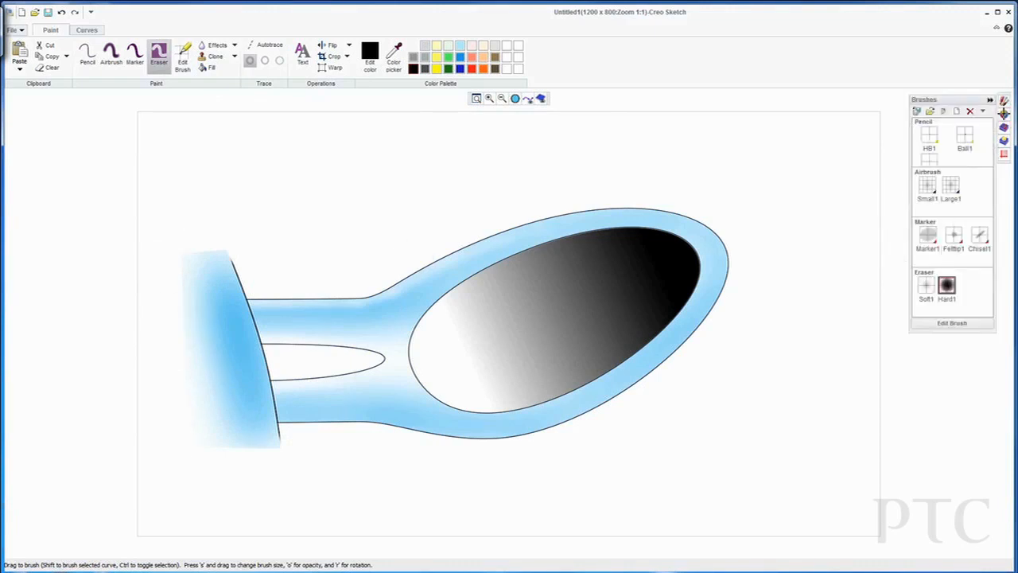
pyautogui.click(969, 110)
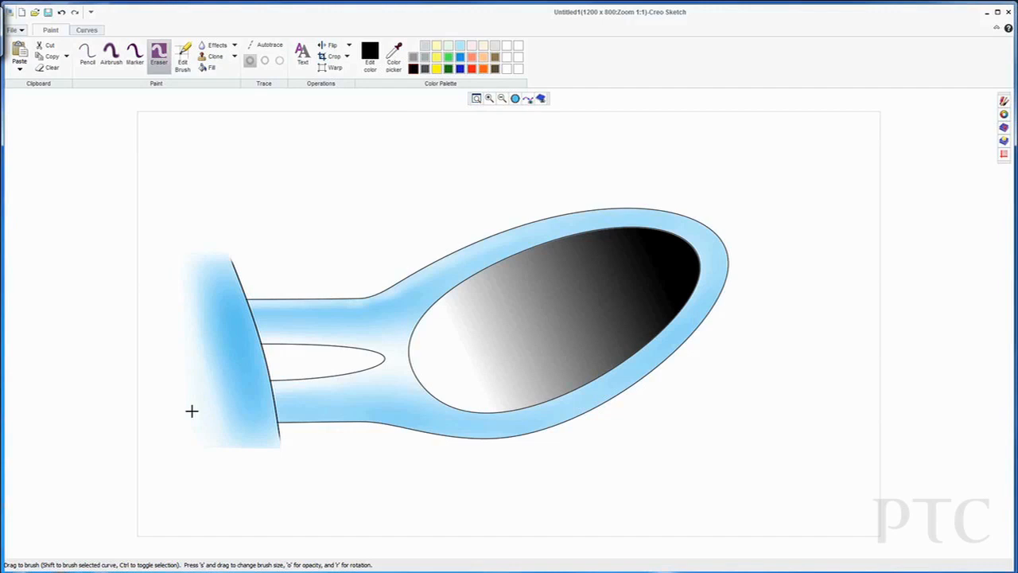
pyautogui.moveTo(300, 451)
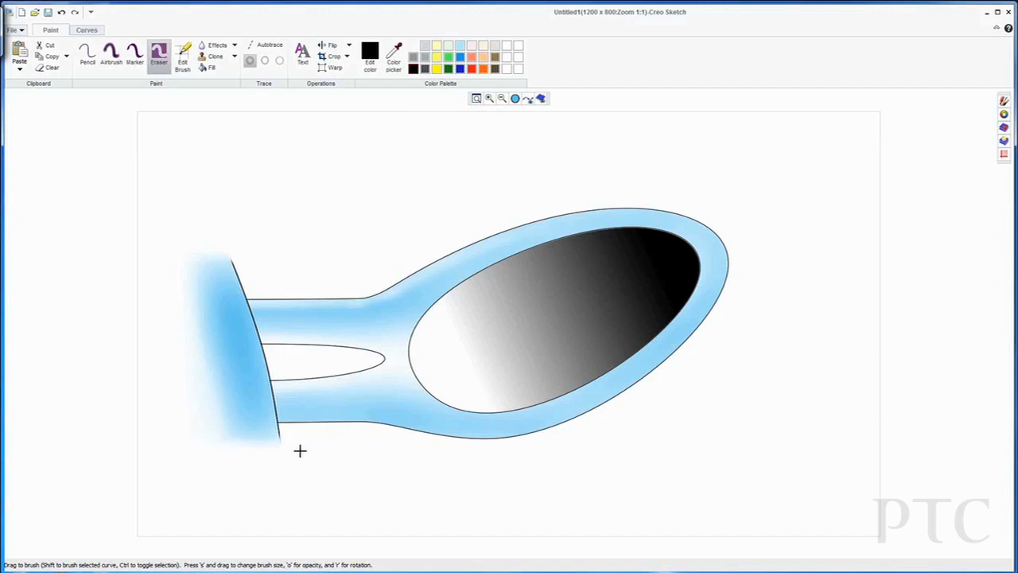
pyautogui.click(1003, 101)
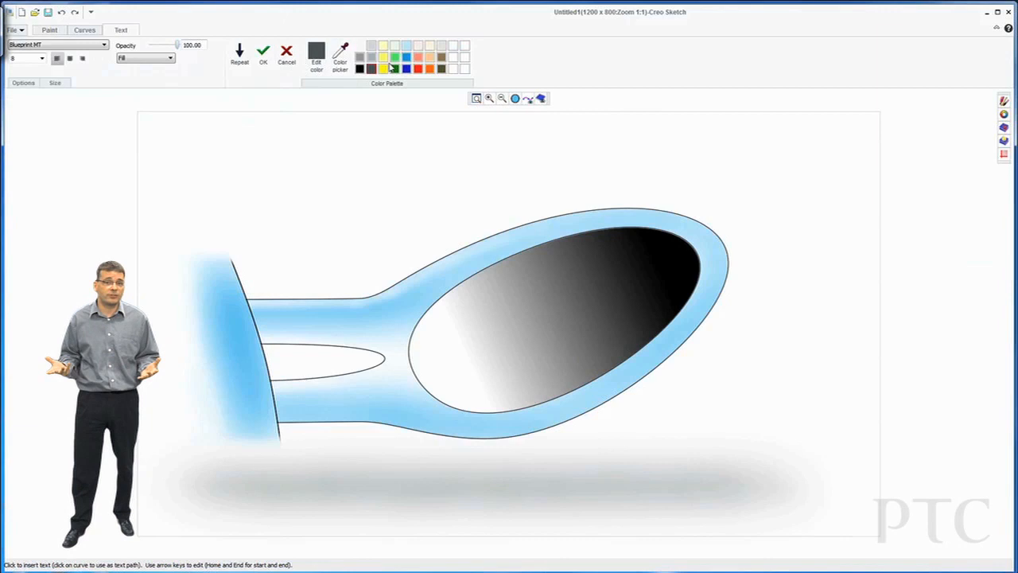
# Step: Add blue 'Creo Sketch' text at size 34 above the mirror and try other fonts
pyautogui.click(41, 58)
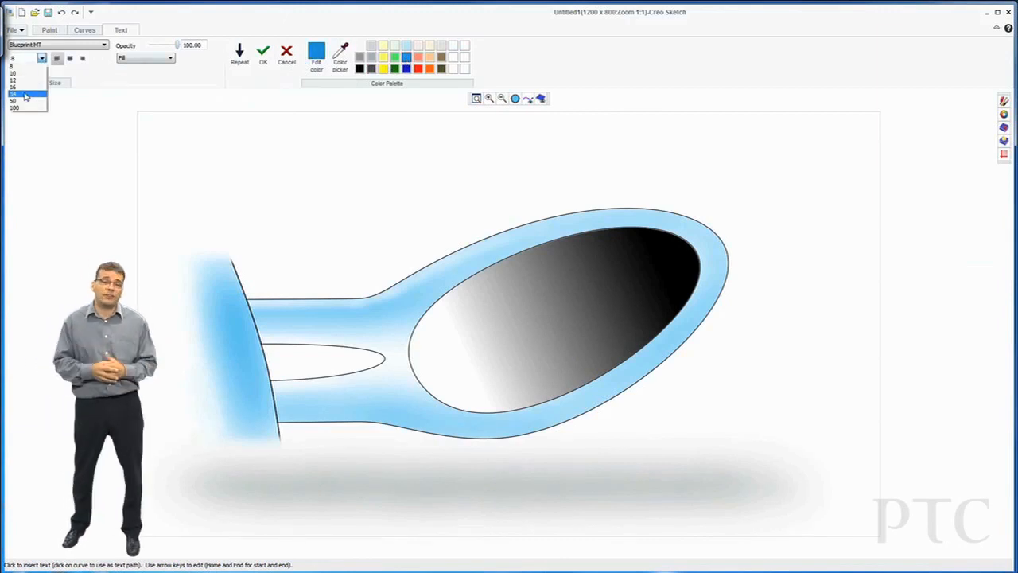
pyautogui.write('Creo S')
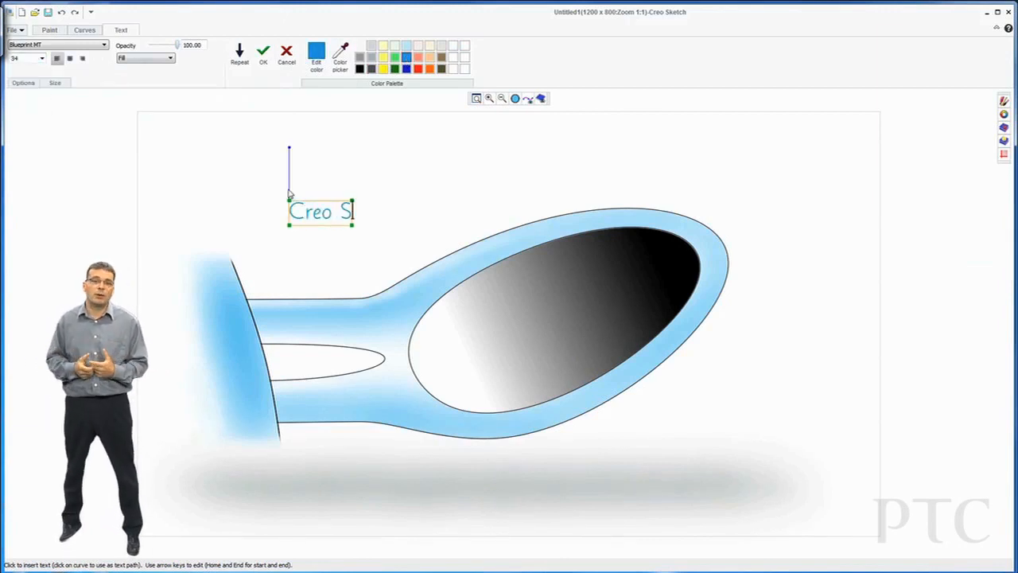
pyautogui.write('ketch')
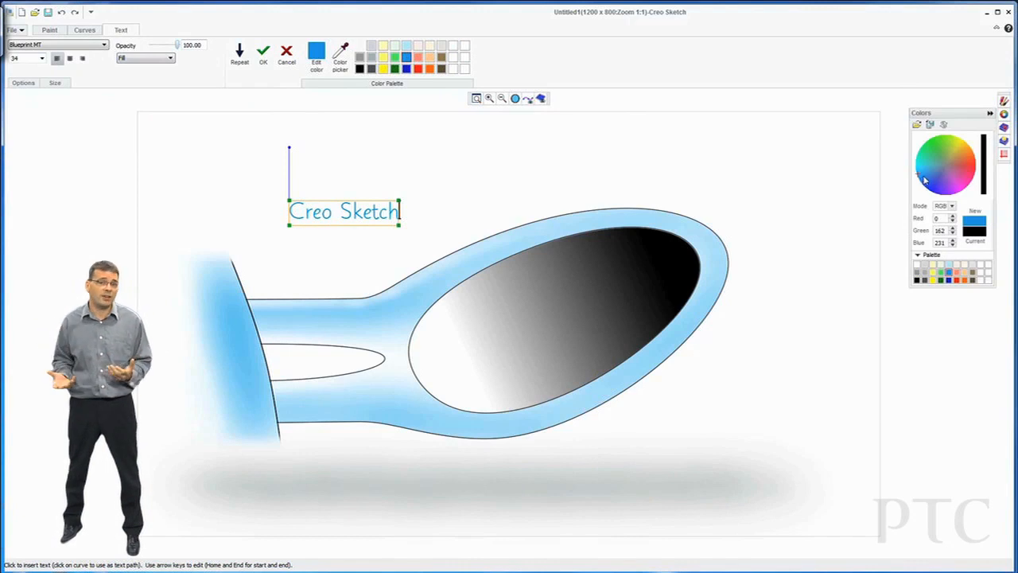
pyautogui.click(928, 182)
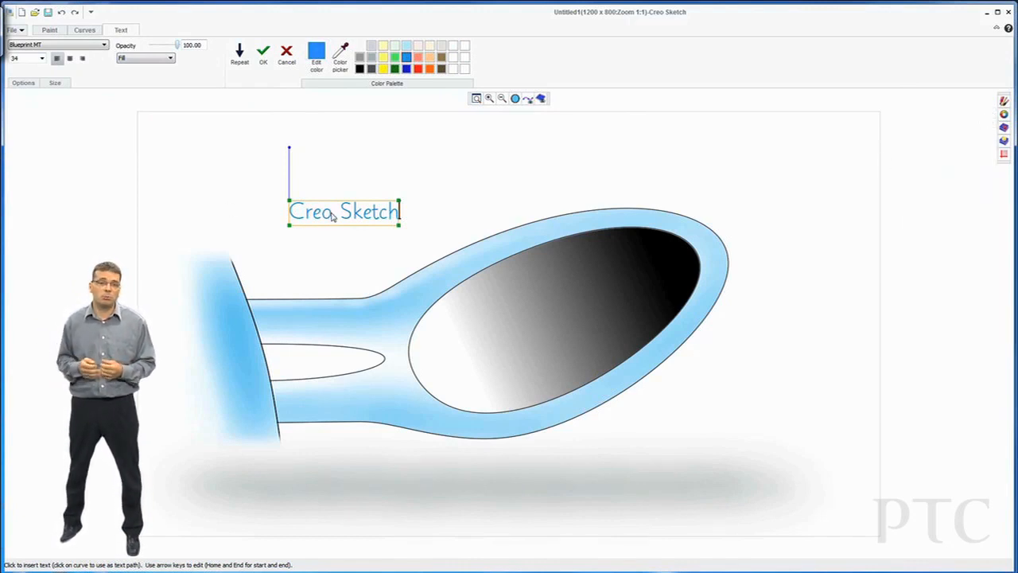
pyautogui.click(104, 44)
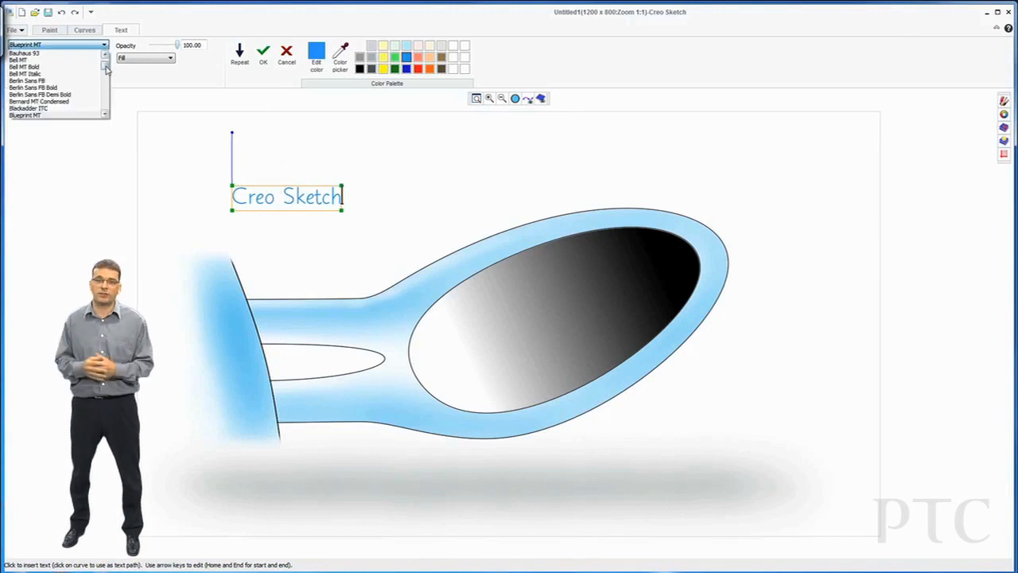